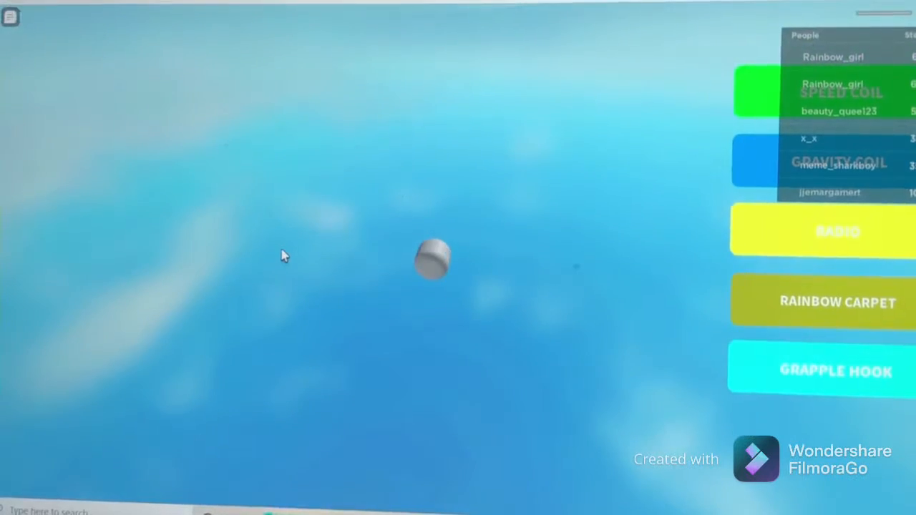
pyautogui.moveTo(449, 160)
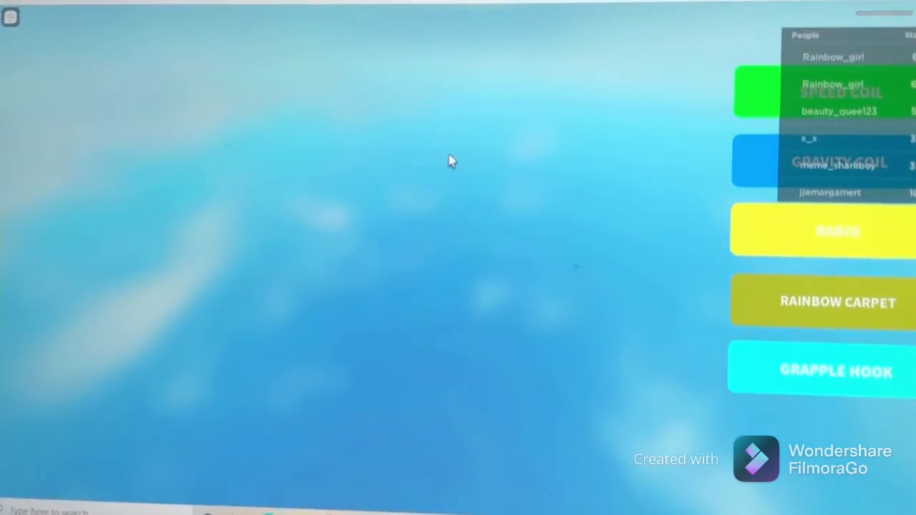
pyautogui.moveTo(458, 156)
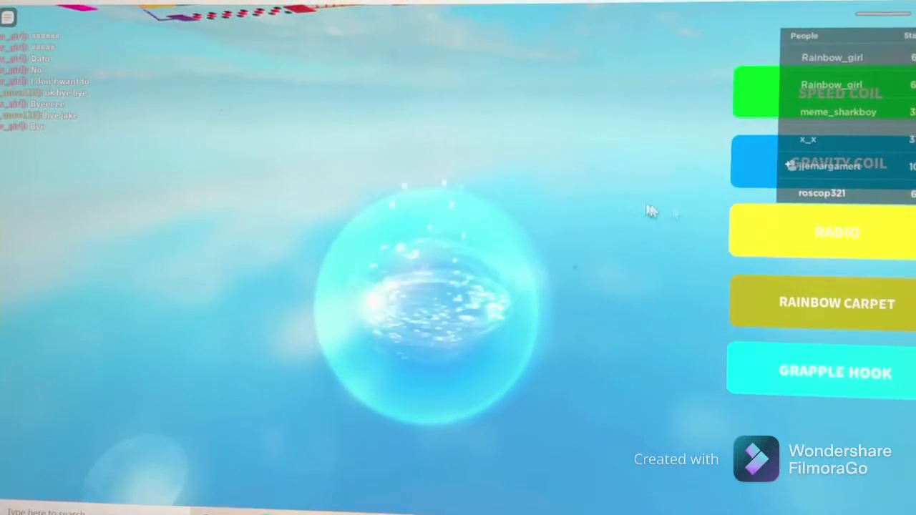
pyautogui.moveTo(600, 141)
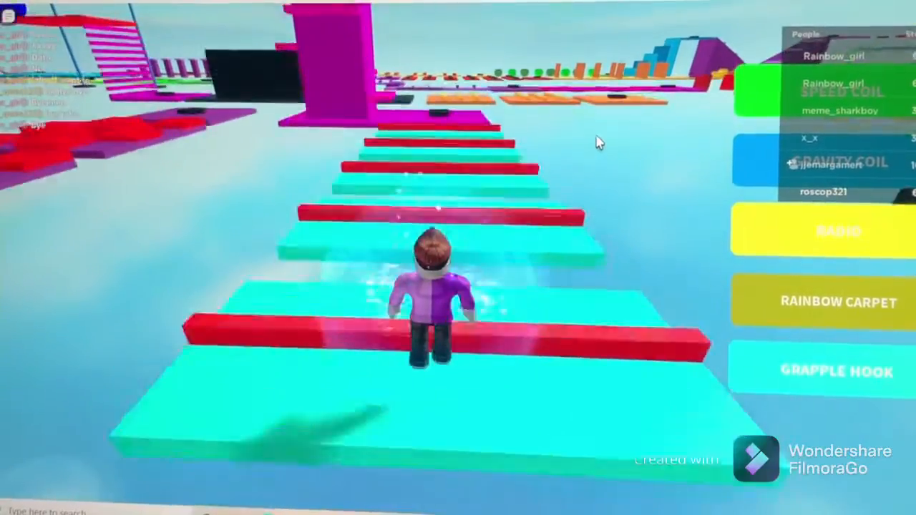
# Step: Run the avatar forward across the cyan and red striped platforms until it falls off the course
pyautogui.press('w')
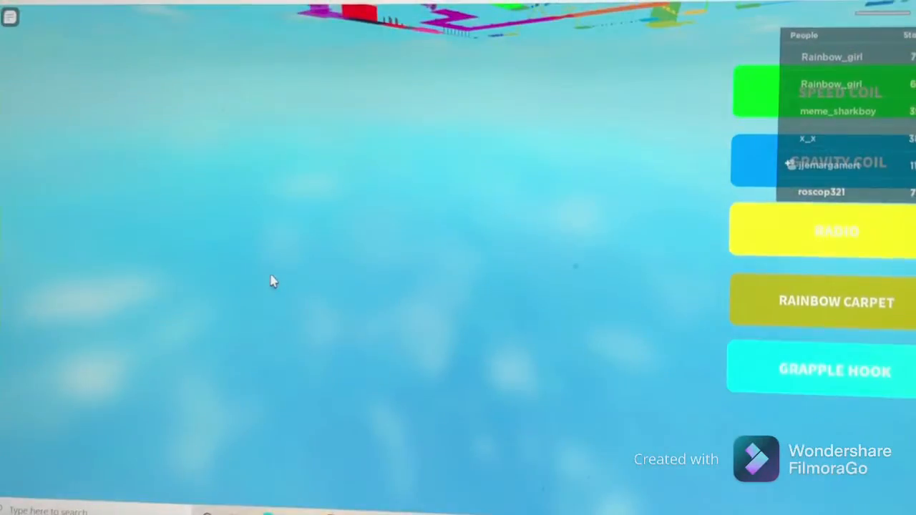
pyautogui.moveTo(358, 222)
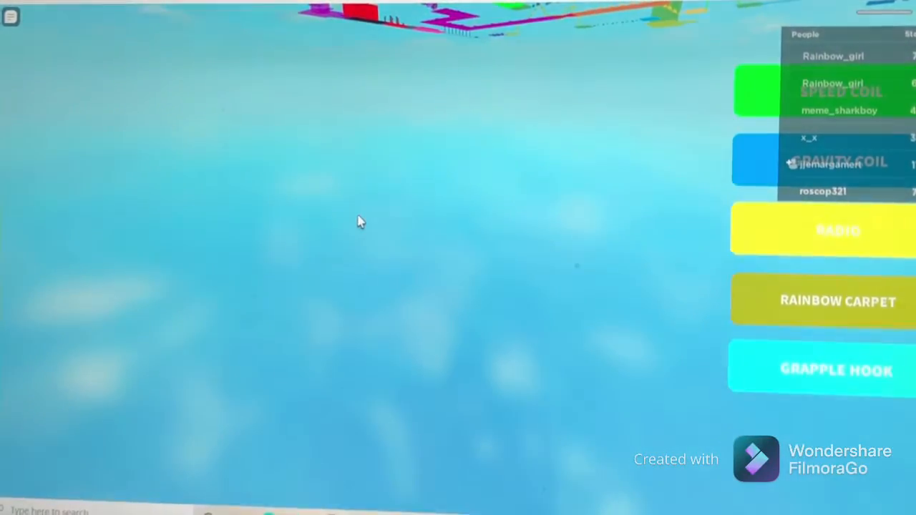
pyautogui.moveTo(504, 178)
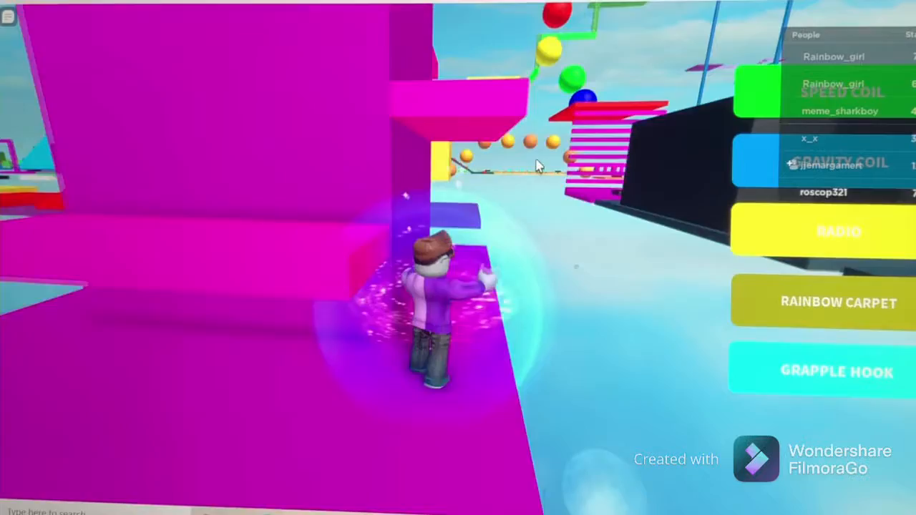
# Step: Move the respawned avatar forward onto the magenta platform of the obby
pyautogui.press('w')
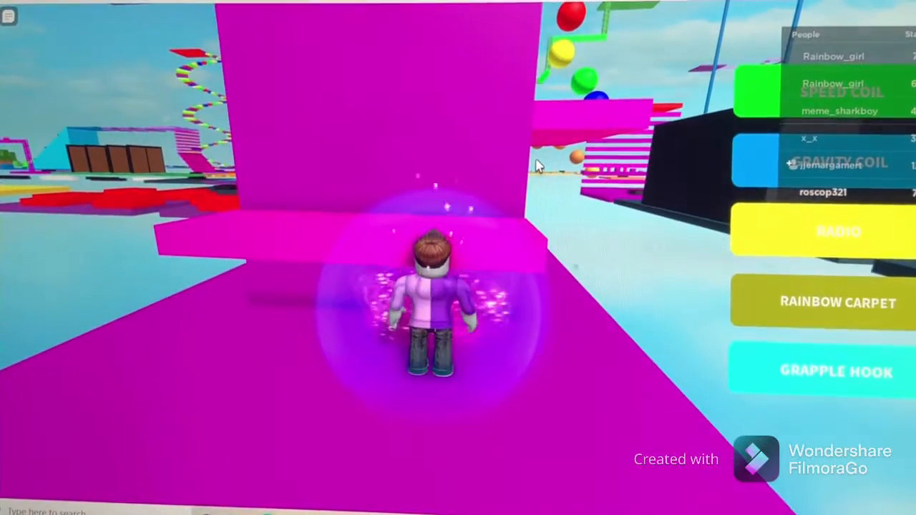